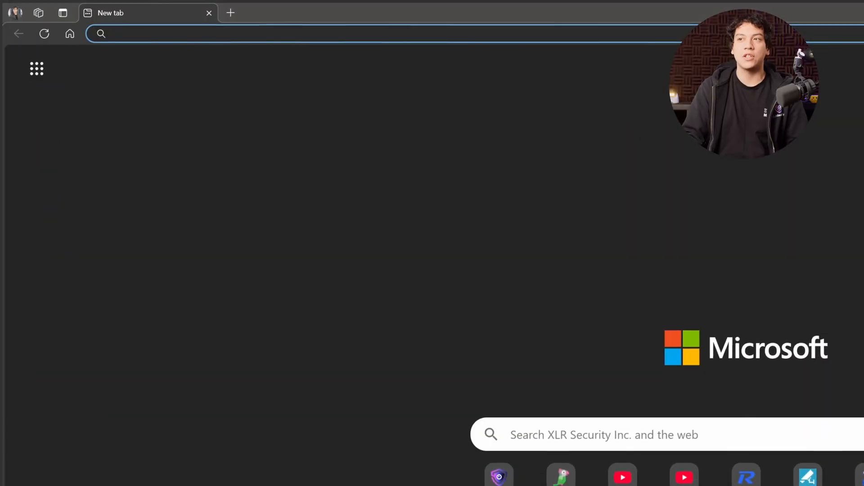
# - Search Google for 'ruijie cloud' and open the 'Log in to Ruijie Cloud' result
pyautogui.write('ruijie cloud')
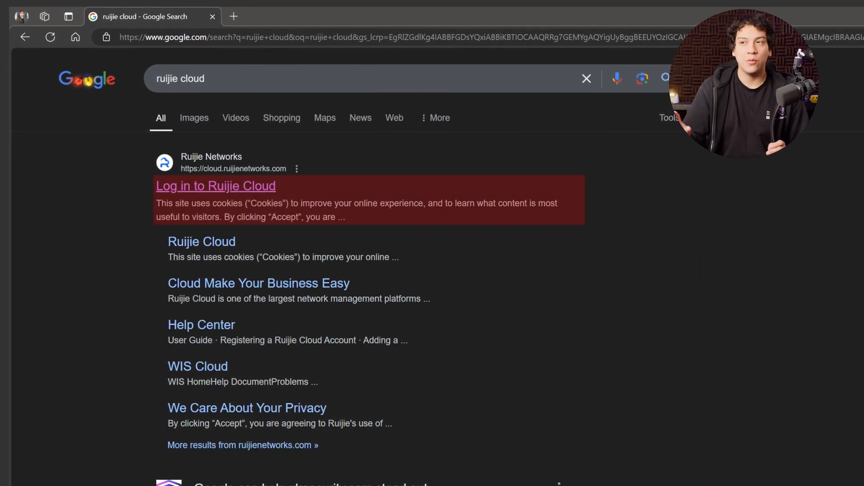
pyautogui.click(216, 186)
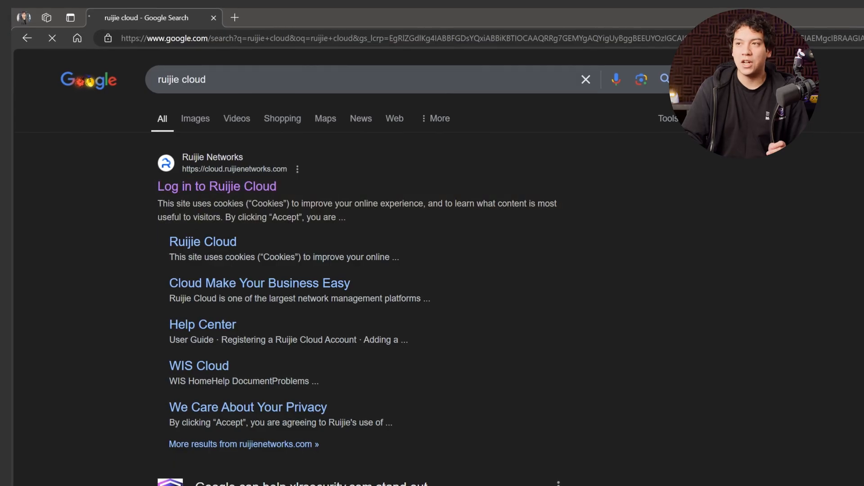
pyautogui.click(216, 186)
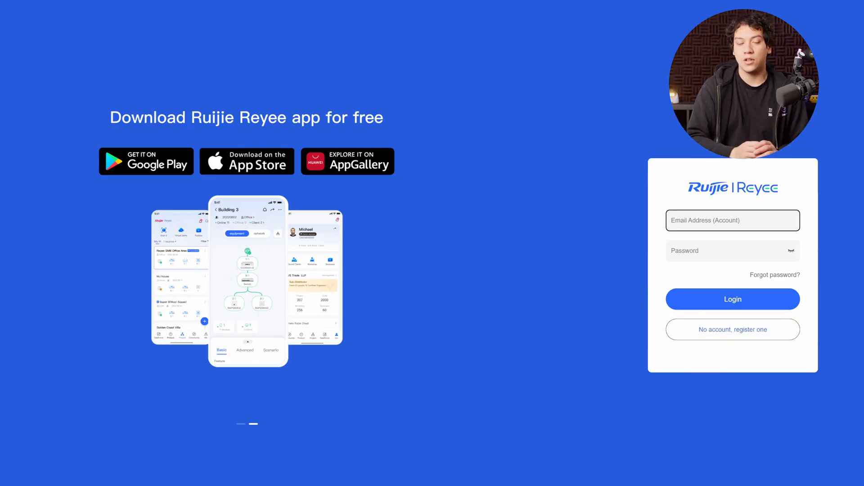
# - Enter the account email and password and log in to Ruijie Cloud
pyautogui.write('jae')
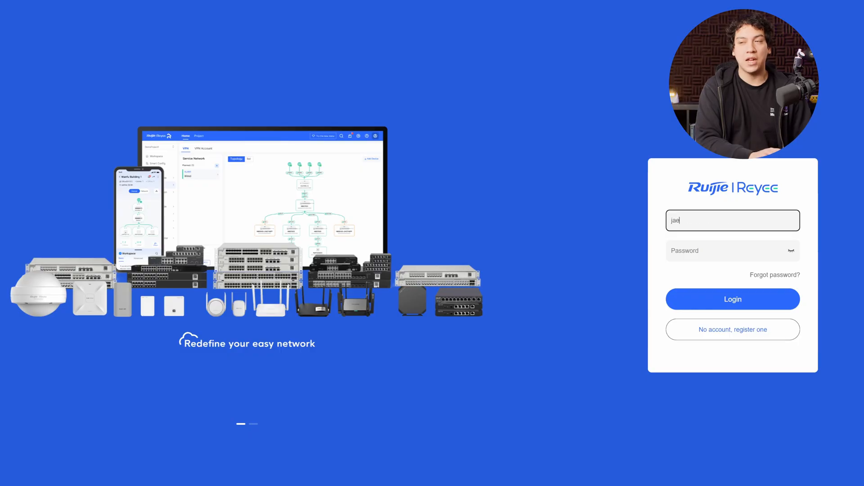
pyautogui.click(732, 299)
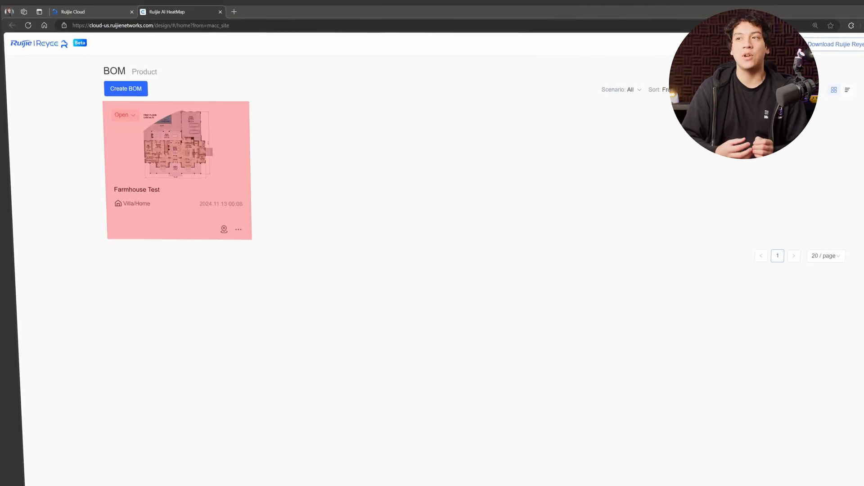
pyautogui.click(176, 144)
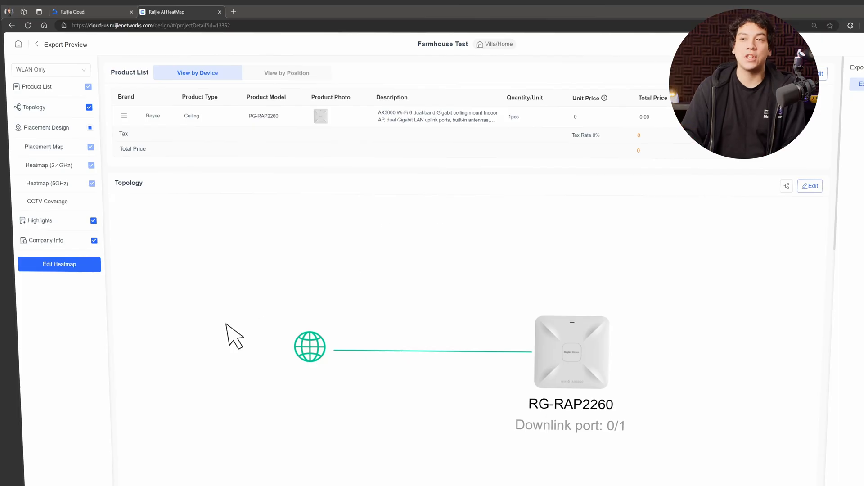
pyautogui.click(59, 264)
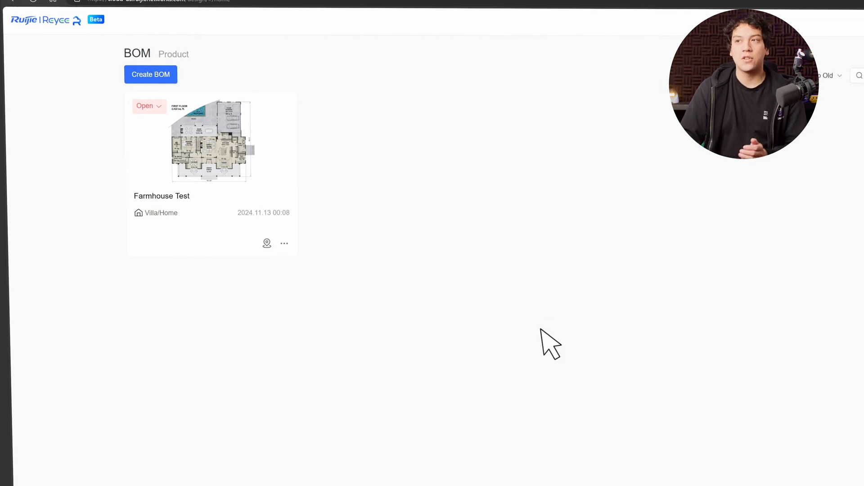
pyautogui.moveTo(209, 111)
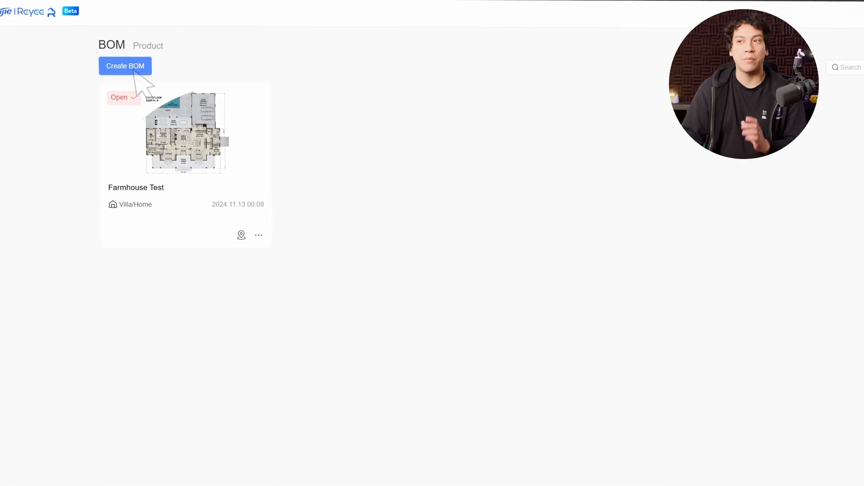
# - Create a BOM named 'XLR Security' using the Office scenario
pyautogui.click(125, 66)
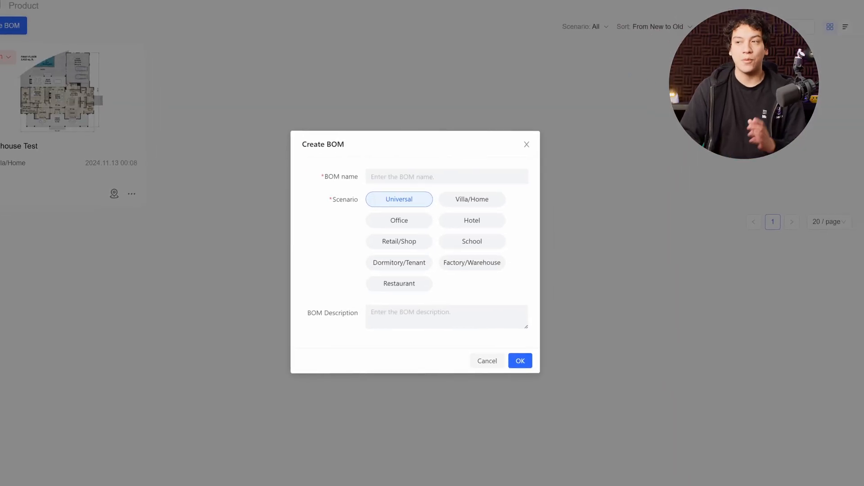
pyautogui.click(519, 361)
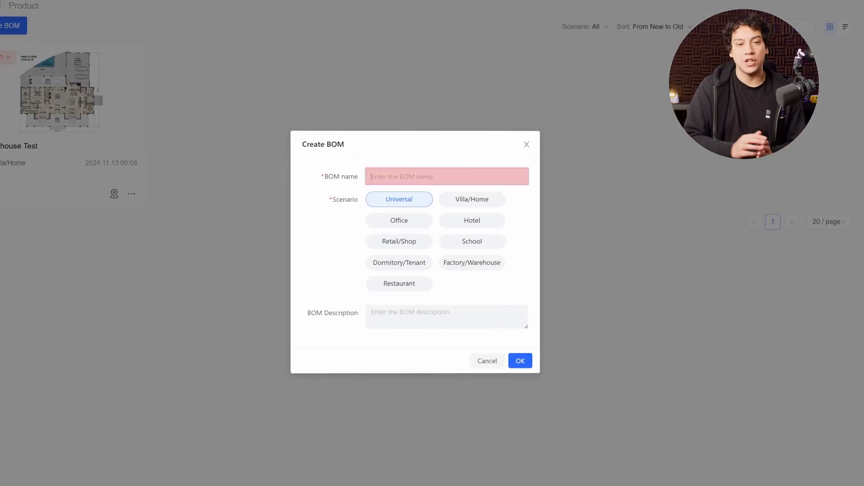
pyautogui.click(446, 177)
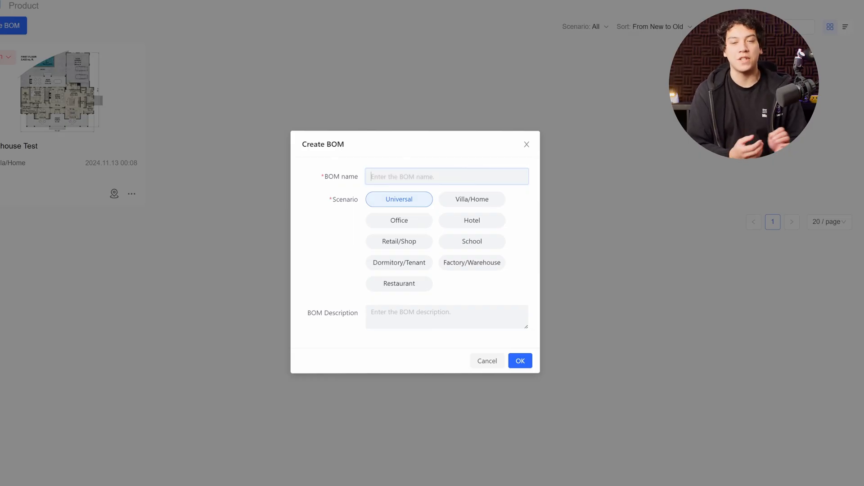
pyautogui.write('XLR Security')
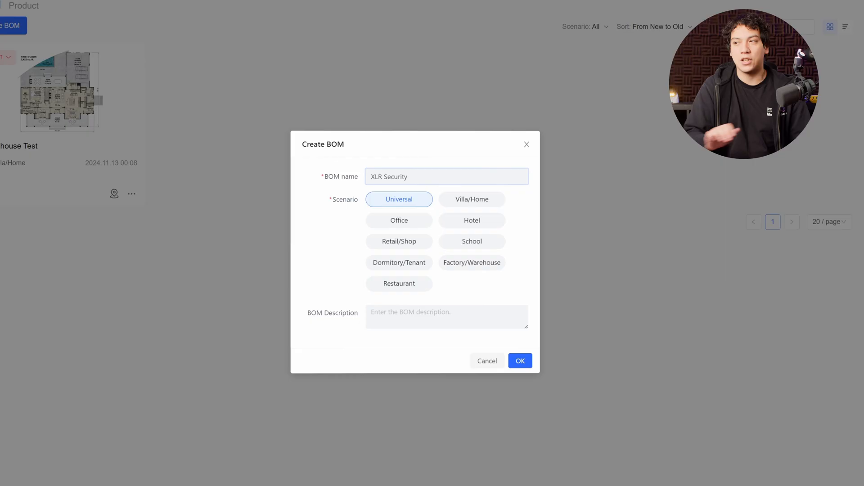
pyautogui.click(399, 221)
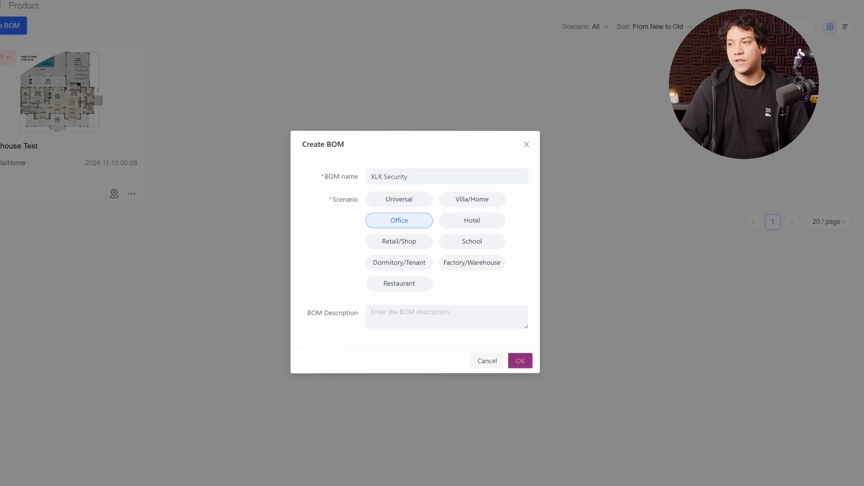
pyautogui.click(518, 361)
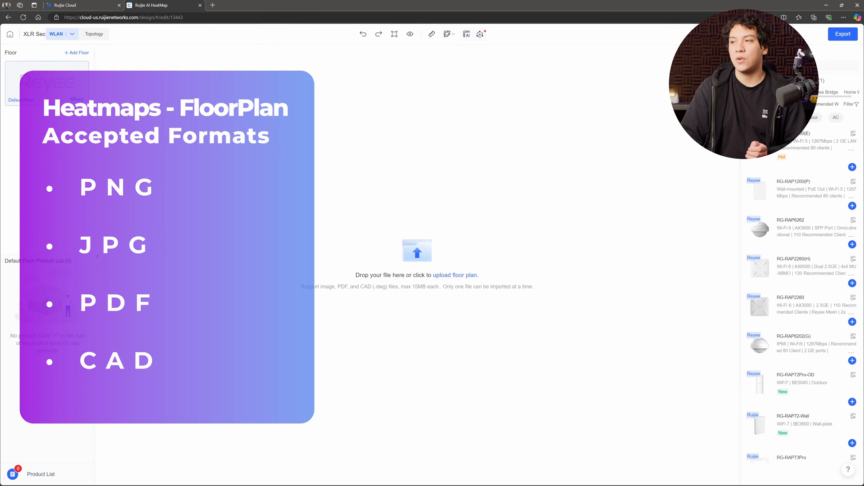
# - Upload 'XLR Security Floor 1.png' and name the floor 'Ground Floor'
pyautogui.click(455, 276)
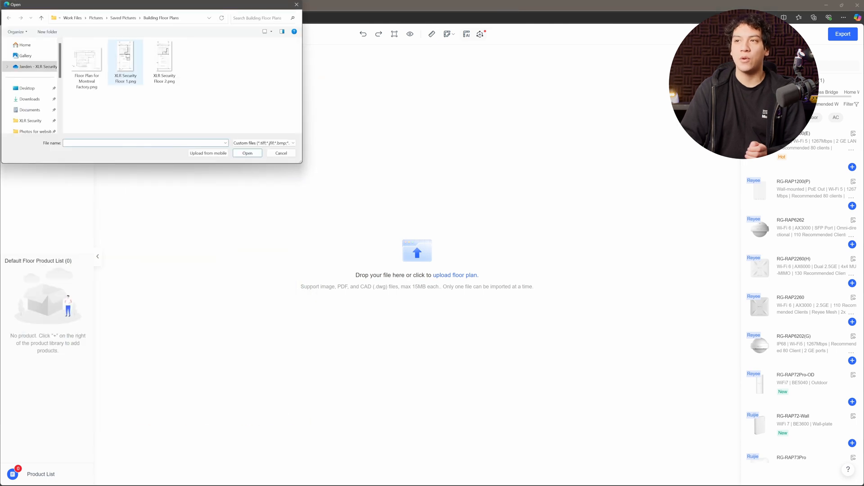
pyautogui.click(125, 58)
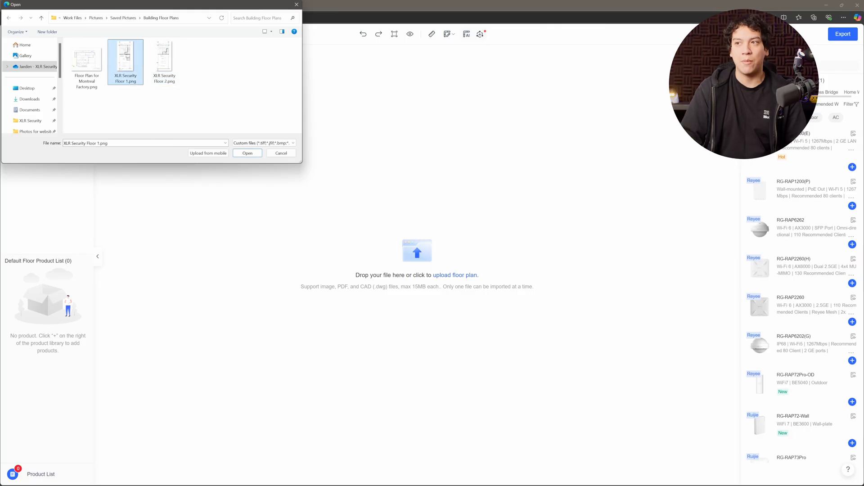
pyautogui.click(247, 153)
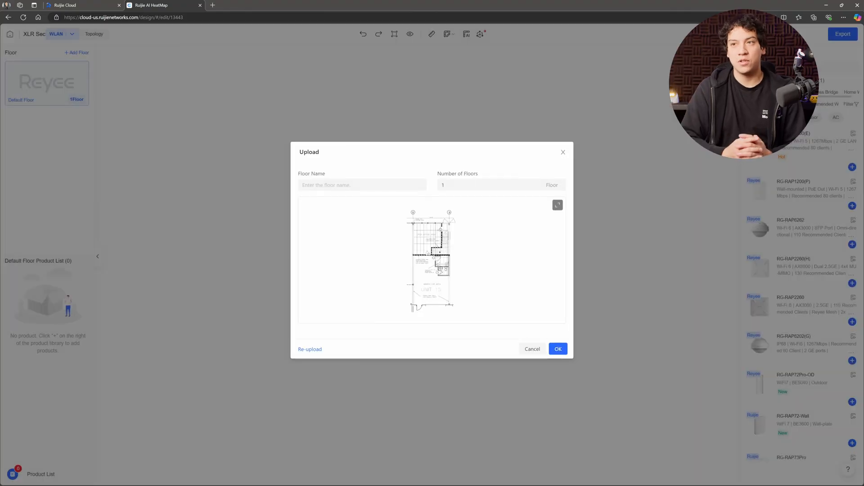
pyautogui.write('Ground')
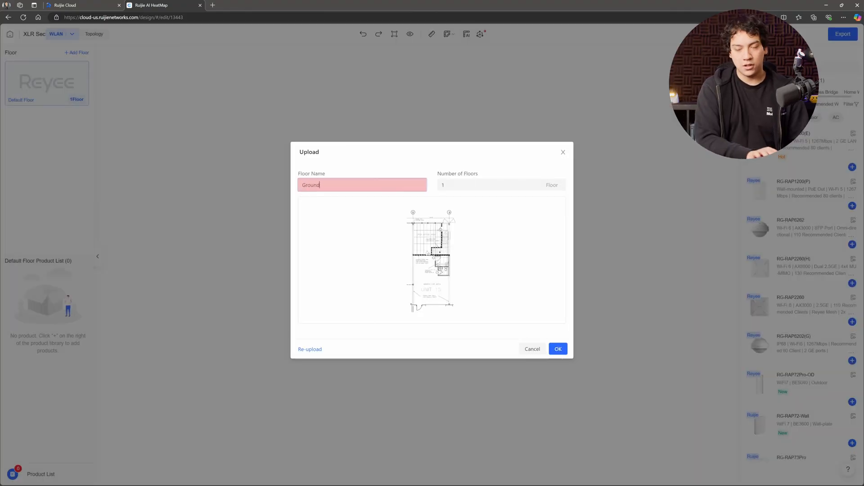
pyautogui.write('Floor')
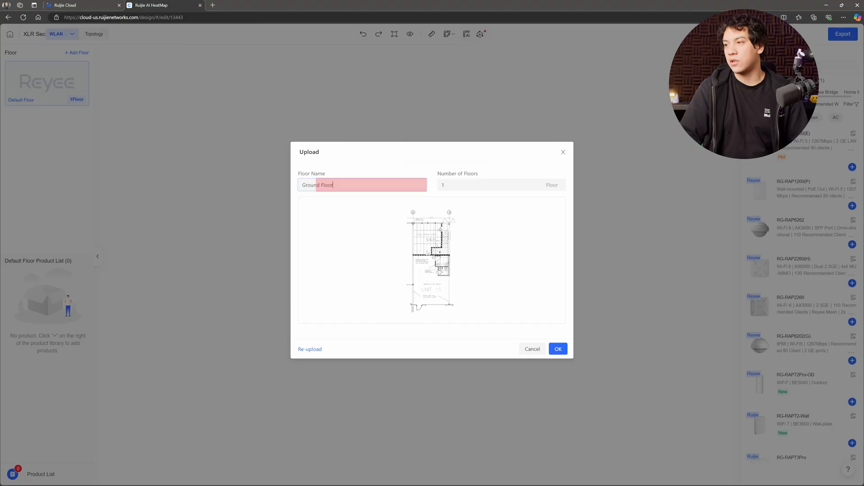
pyautogui.click(557, 348)
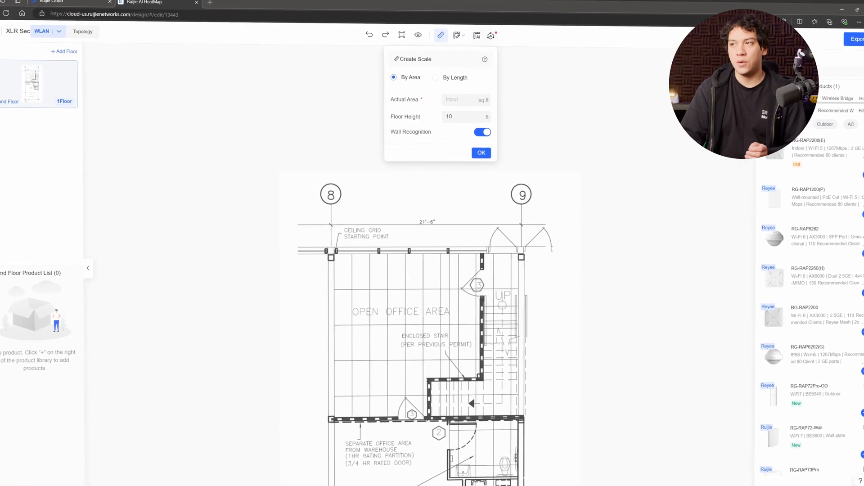
# - Set a 21.5 ft reference line between gridlines 8 and 9, with wall recognition on
pyautogui.click(436, 76)
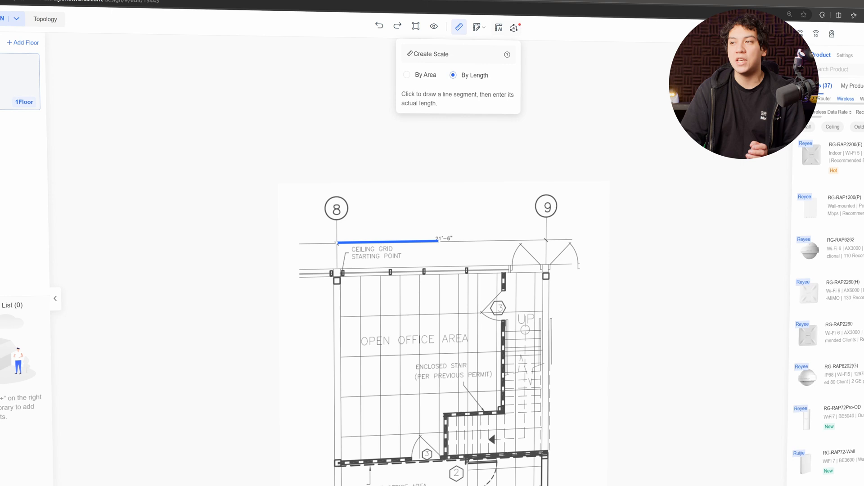
pyautogui.click(549, 231)
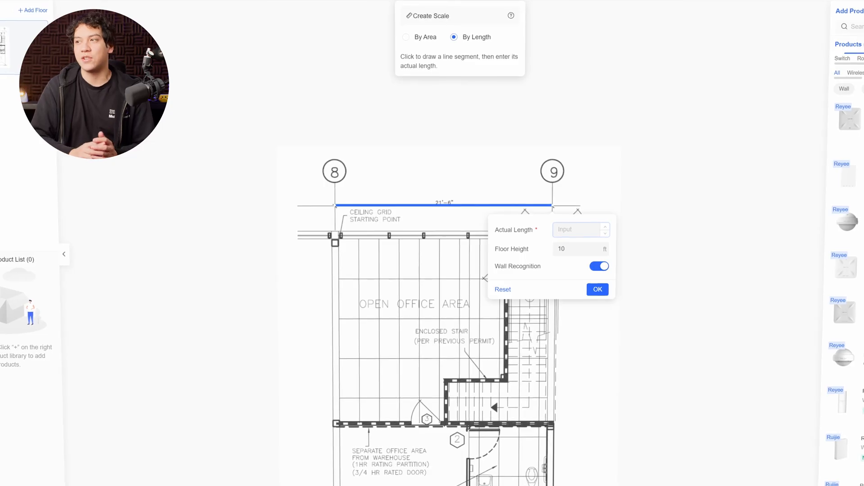
pyautogui.write('21.5')
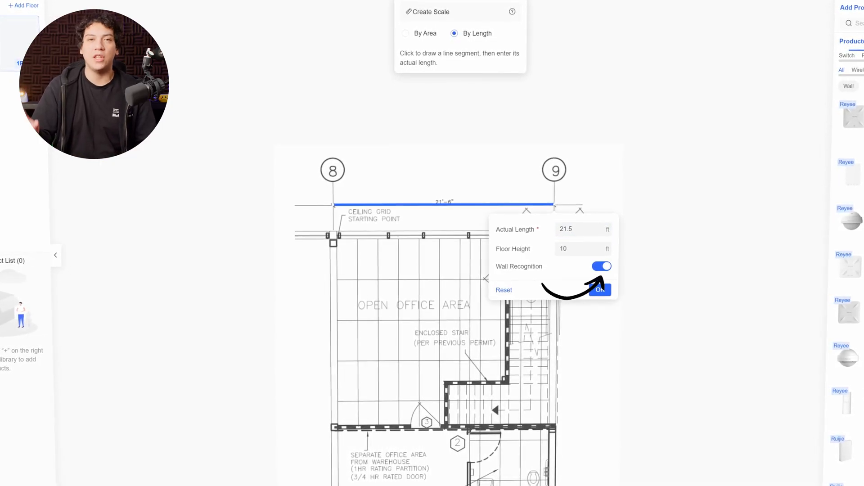
pyautogui.click(600, 290)
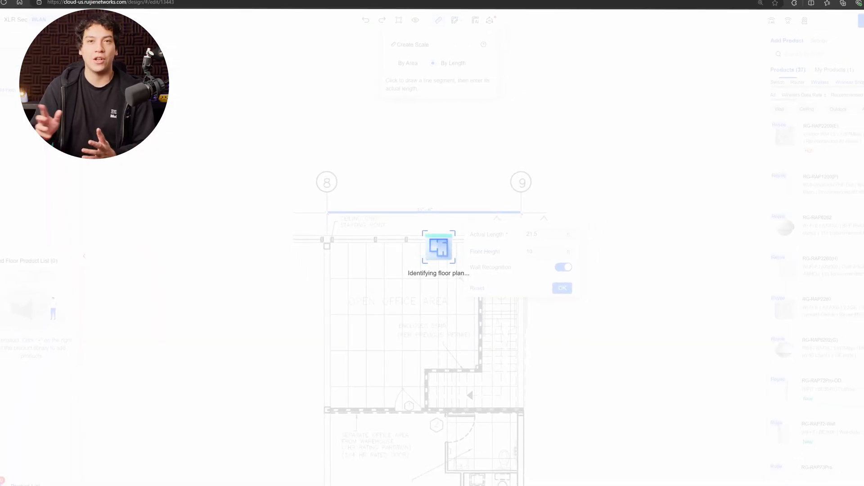
pyautogui.click(562, 287)
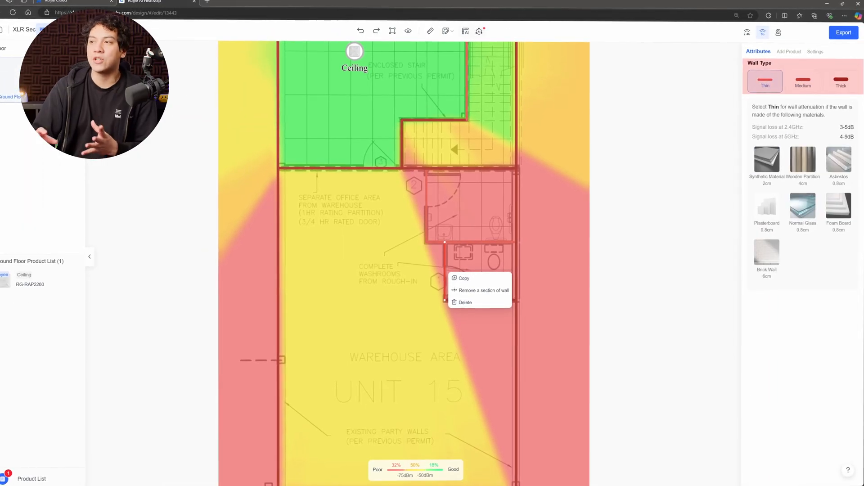
# - Delete the unwanted wall section near the washrooms
pyautogui.click(803, 81)
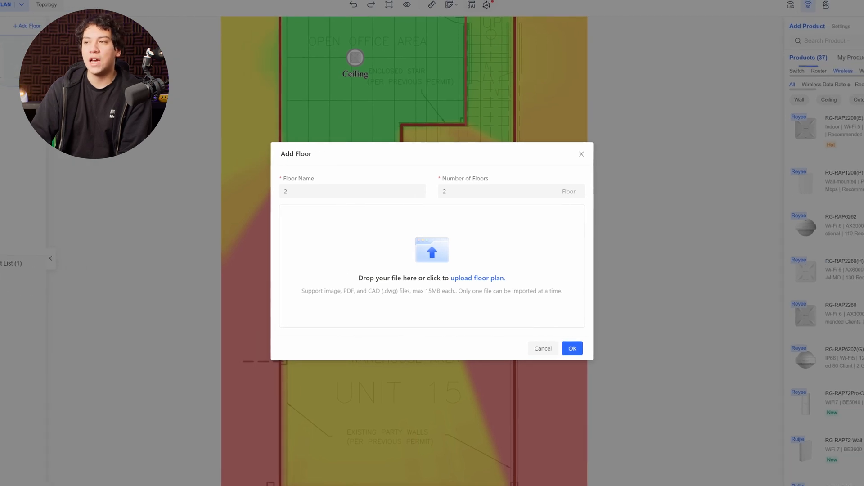
# - Upload the floor plan files and add the upper plan as 'Upper Office'
pyautogui.click(477, 278)
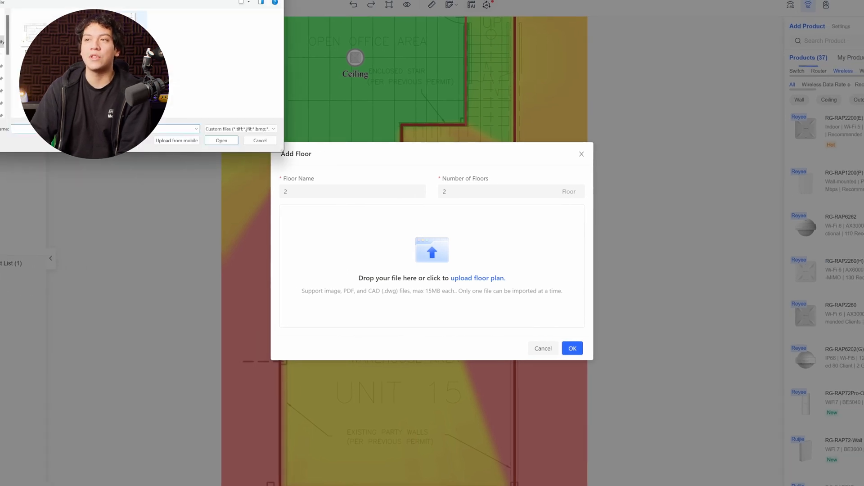
pyautogui.click(221, 140)
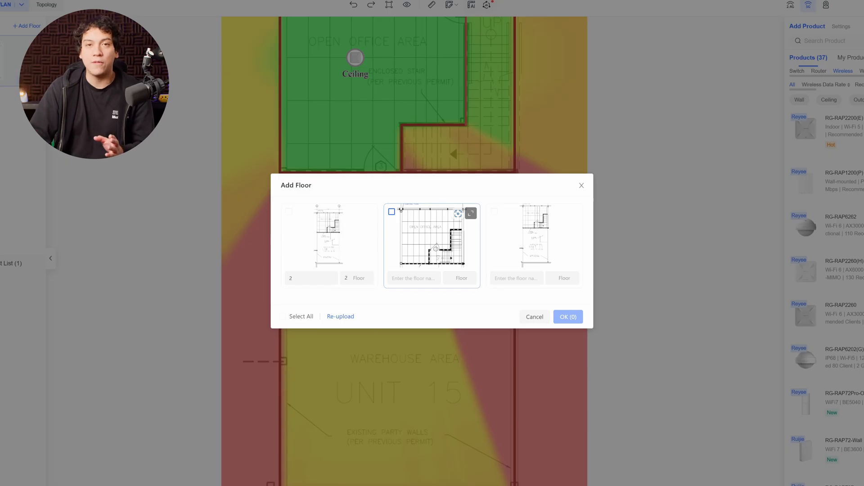
pyautogui.click(391, 211)
pyautogui.write('U')
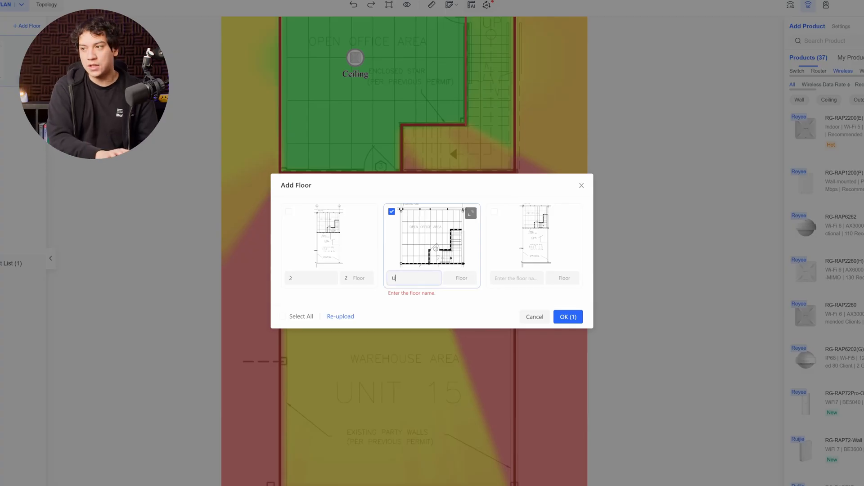
pyautogui.write('pper Office')
pyautogui.click(460, 279)
pyautogui.write('2')
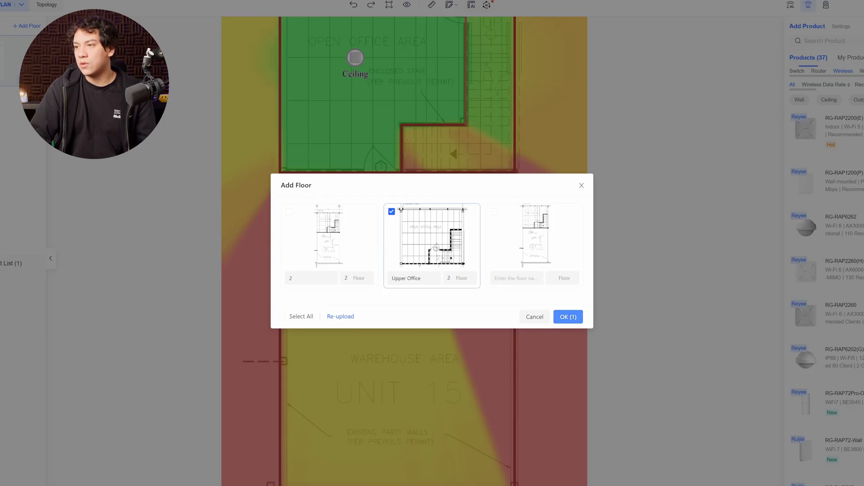
pyautogui.click(567, 317)
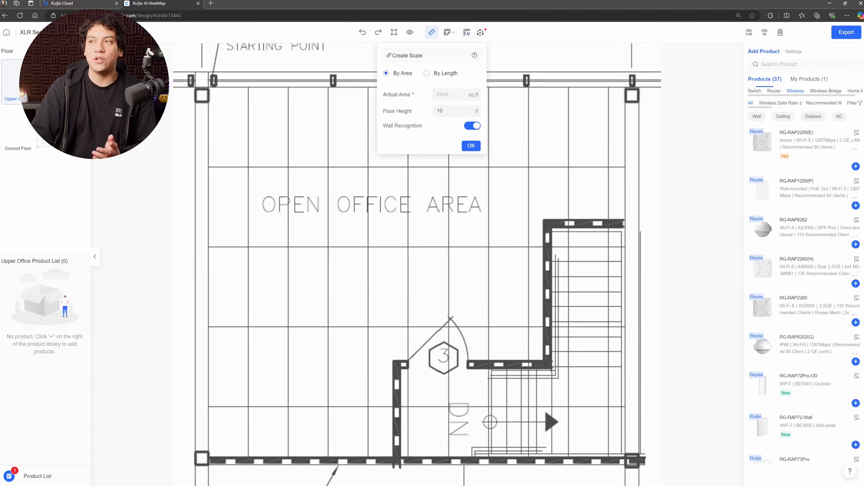
# - Scale Upper Office to 21.5 ft along the top grid line, then return to the BOM list
pyautogui.click(427, 73)
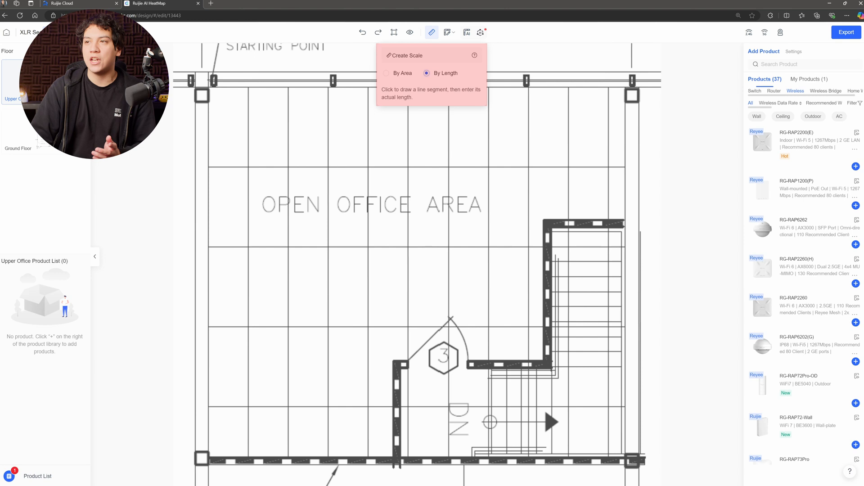
pyautogui.click(201, 77)
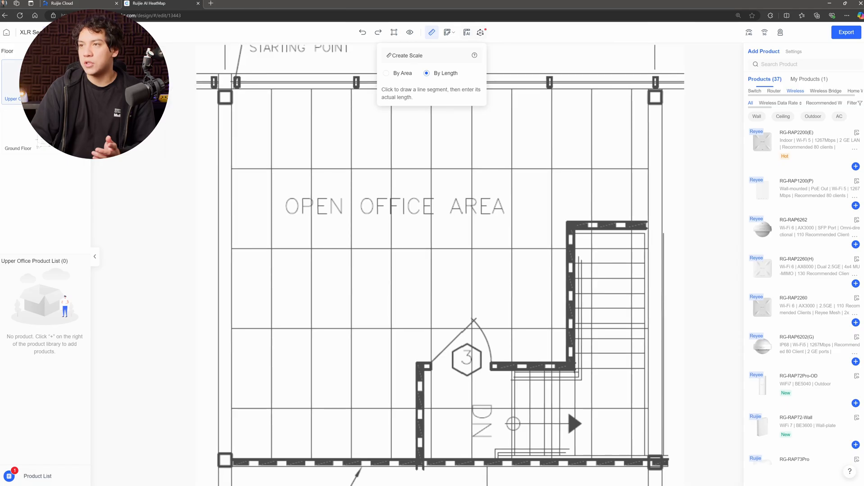
pyautogui.moveTo(231, 79); pyautogui.dragTo(656, 78)
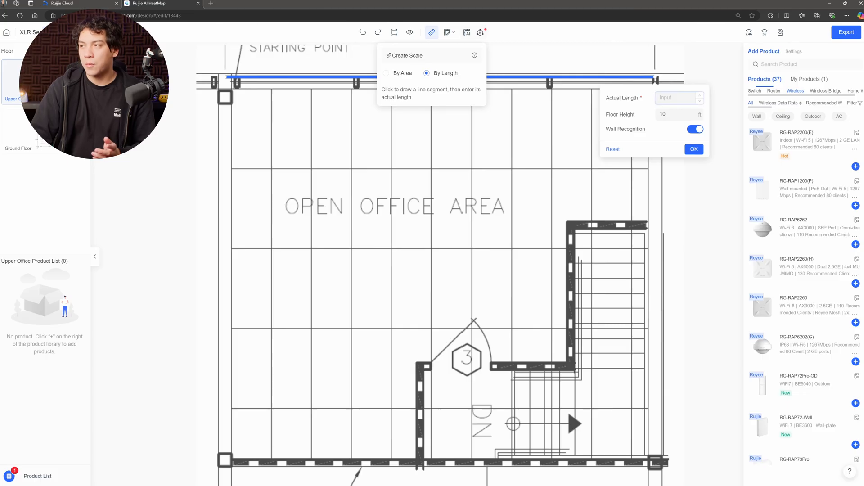
pyautogui.write('21.5')
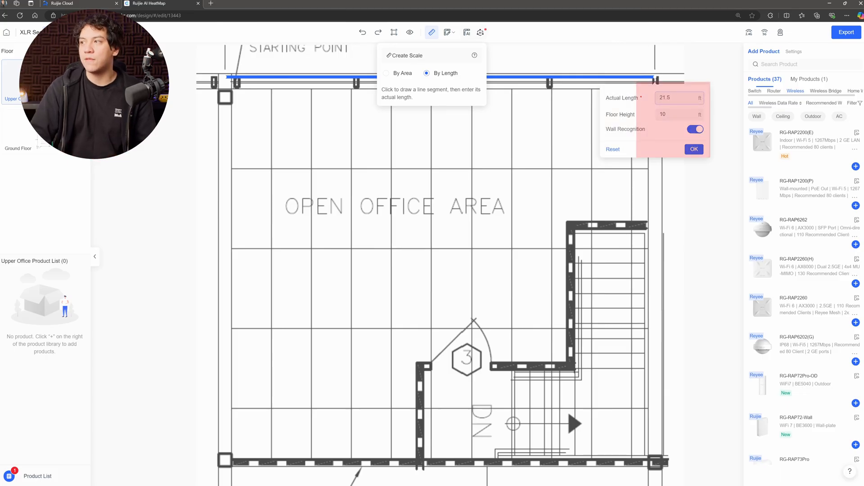
pyautogui.click(694, 149)
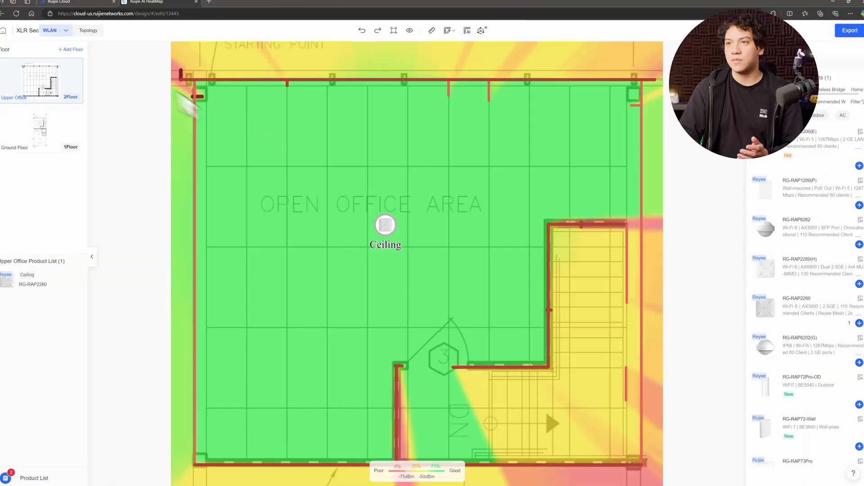
pyautogui.click(22, 30)
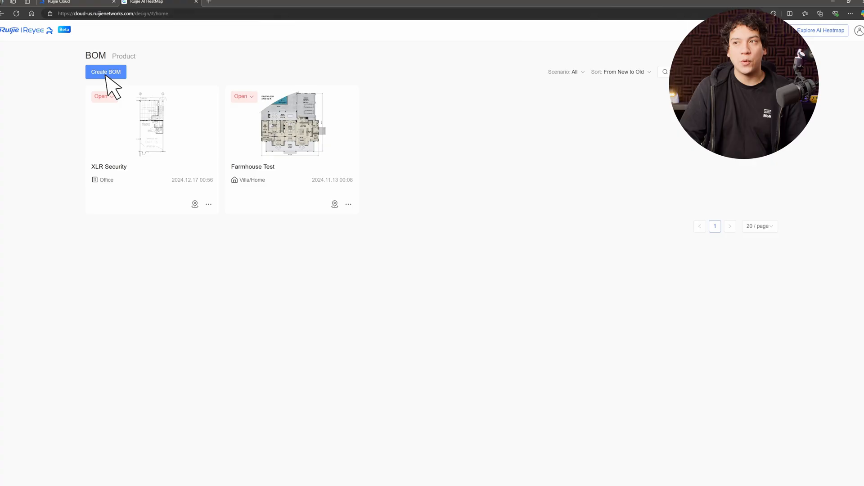
# - Create a BOM named 'Montreal Factory Test' using the Factory/Warehouse scenario
pyautogui.click(105, 72)
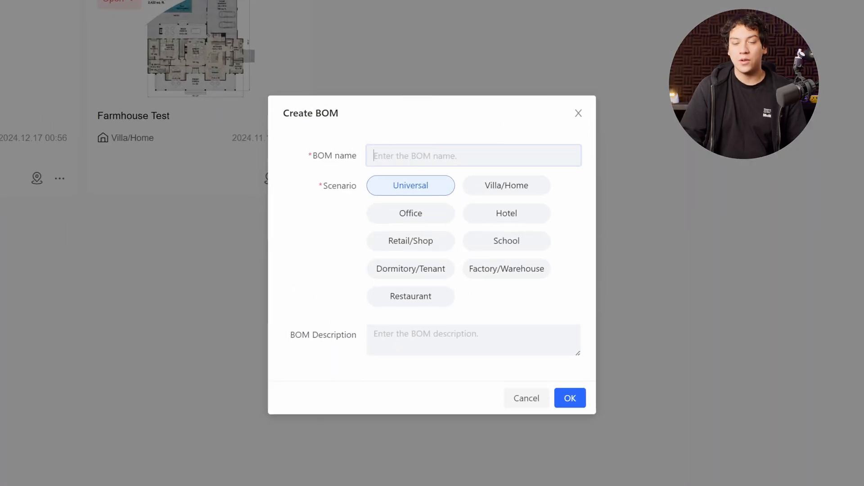
pyautogui.write('Montreal Fac')
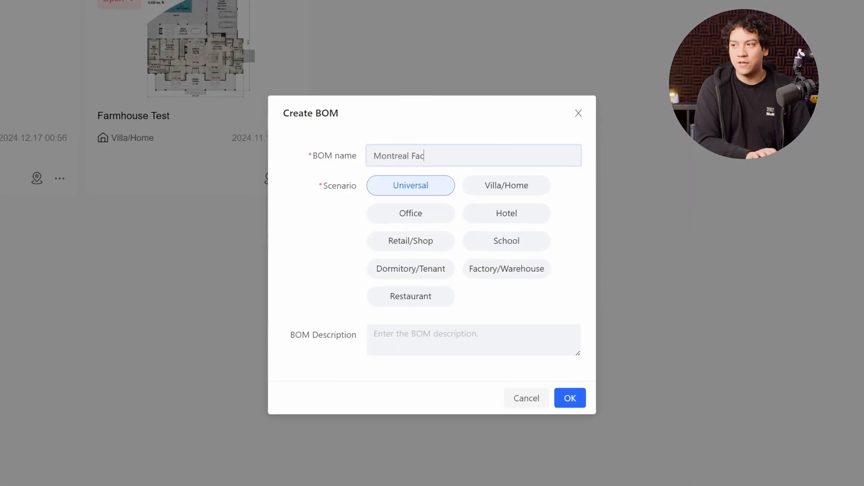
pyautogui.write('tory Test')
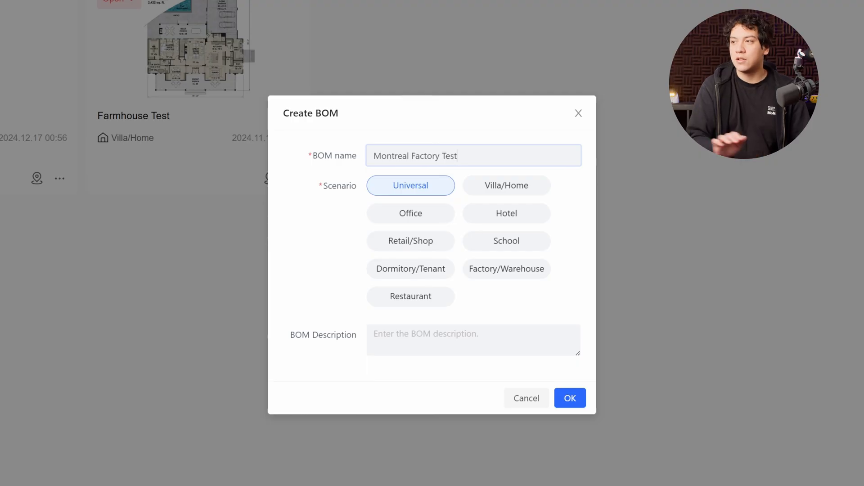
pyautogui.click(506, 270)
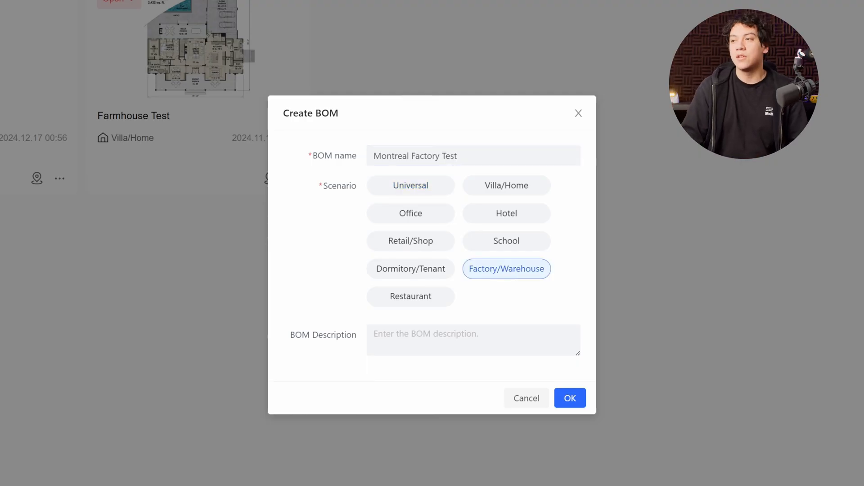
pyautogui.click(570, 398)
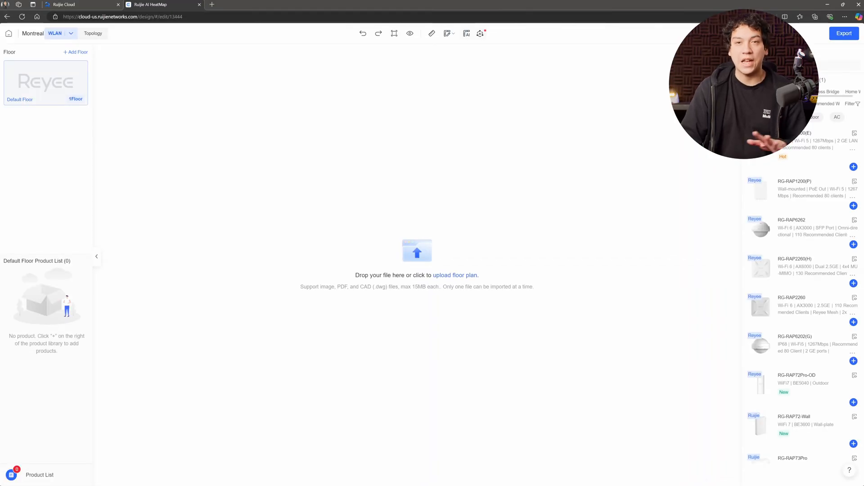
# - Upload 'Floor Plan for Montreal Factory.png' and name the floor 'Ground Floor'
pyautogui.click(454, 275)
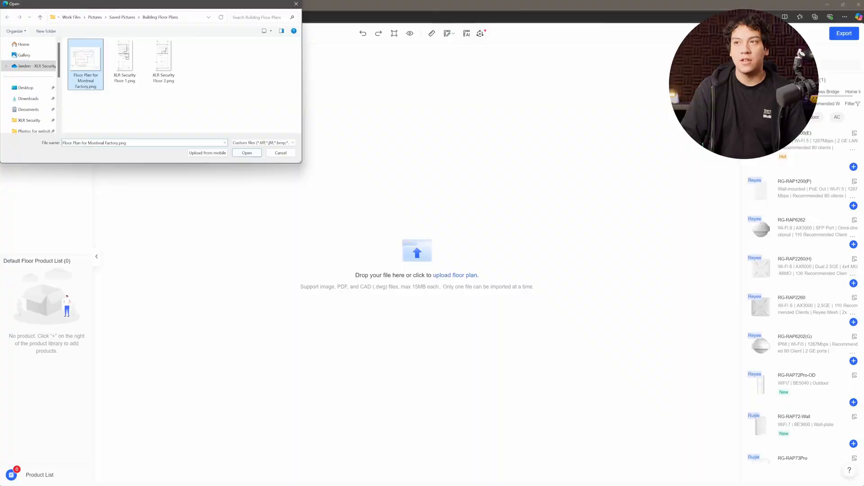
pyautogui.click(246, 152)
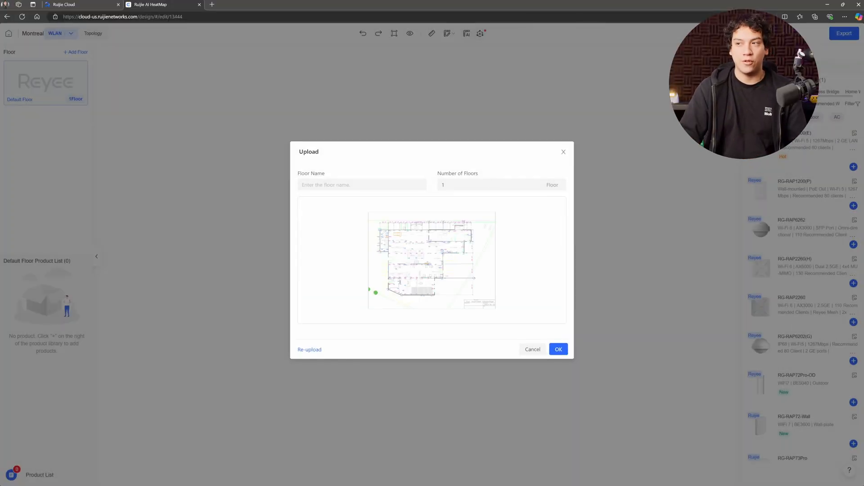
pyautogui.write('Ground Fl')
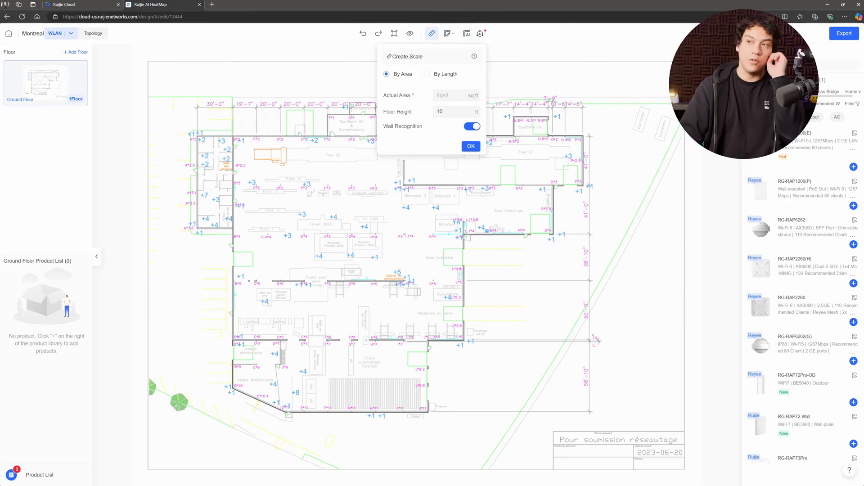
# - Scale the reference segment to 30 ft and set floor height to 30 ft, keeping wall recognition on
pyautogui.click(427, 74)
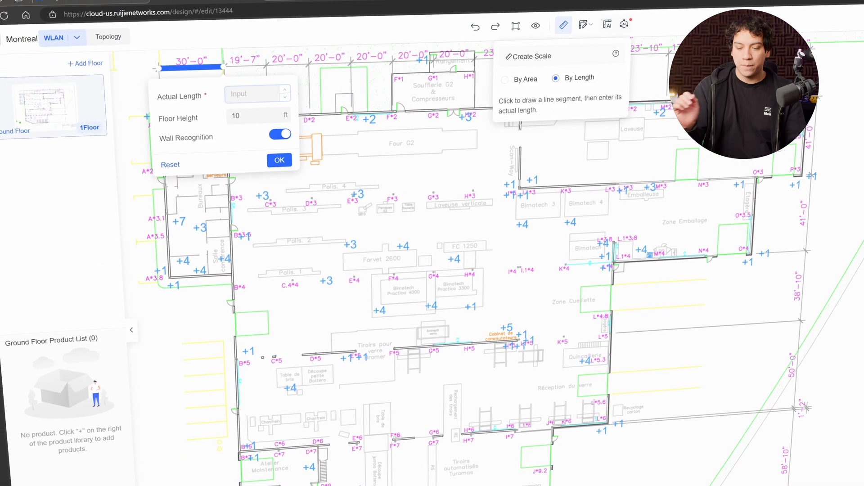
pyautogui.write('30')
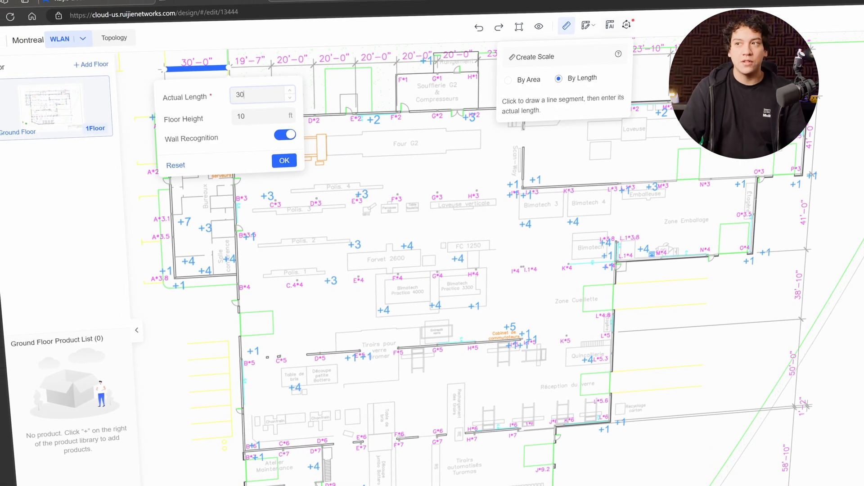
pyautogui.click(254, 116)
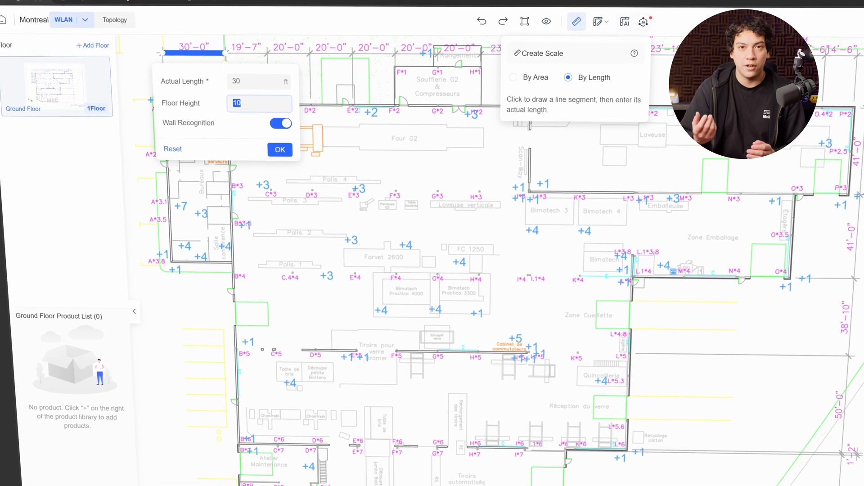
pyautogui.write('30')
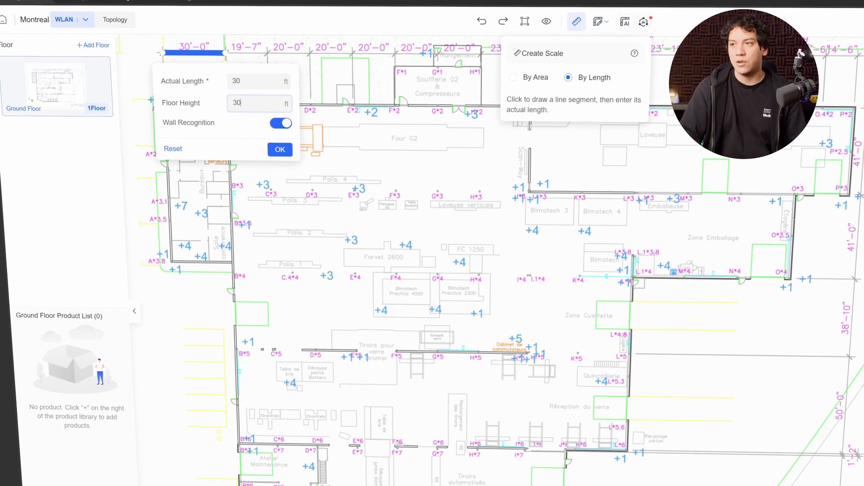
pyautogui.click(280, 150)
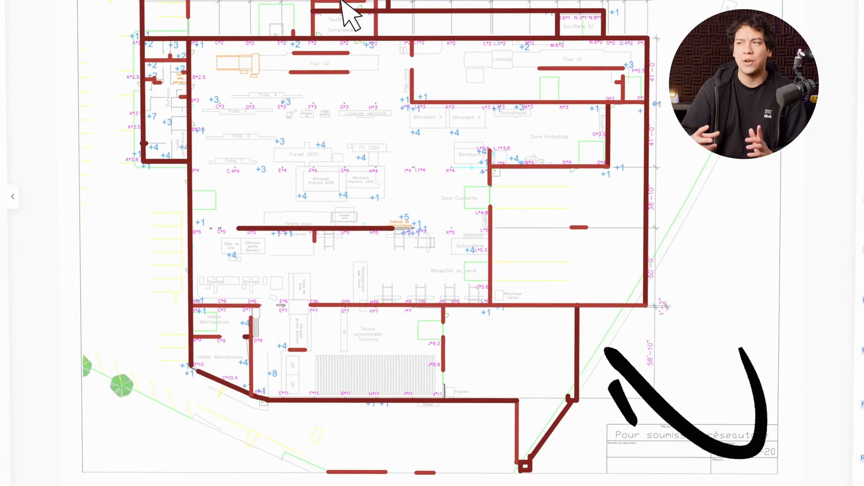
# - Display the detected areas on the factory plan, then switch to showing recognised walls
pyautogui.click(433, 15)
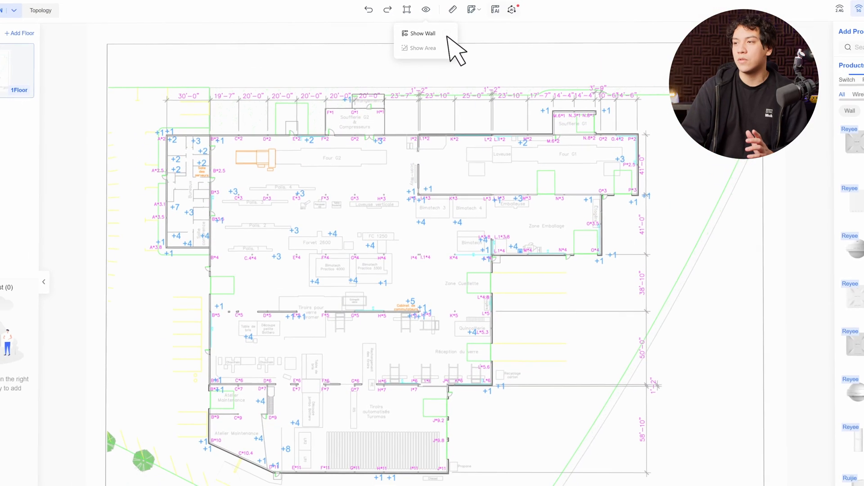
pyautogui.click(422, 49)
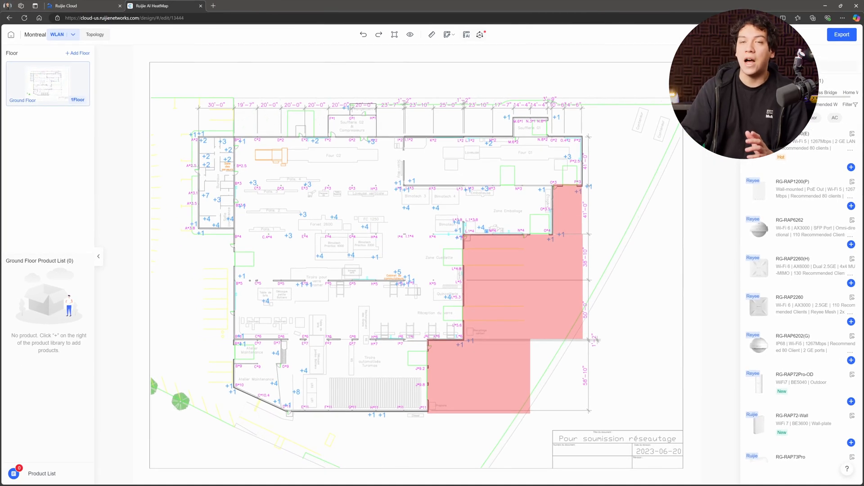
pyautogui.click(409, 35)
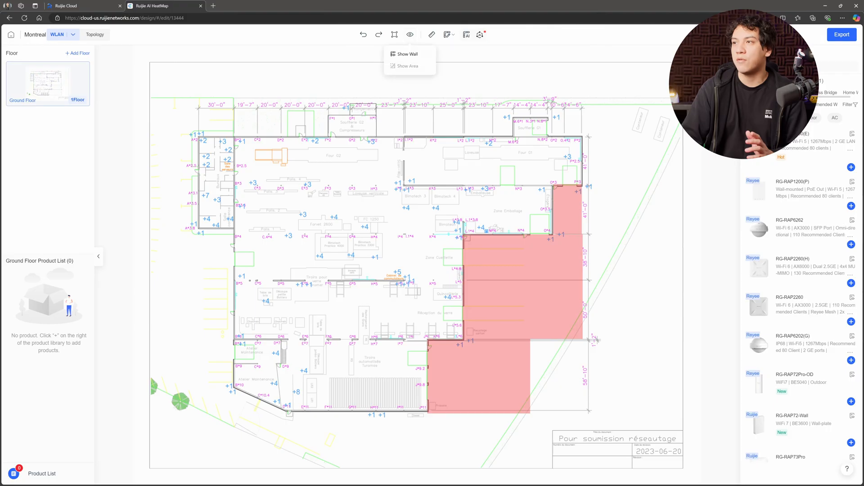
pyautogui.click(407, 66)
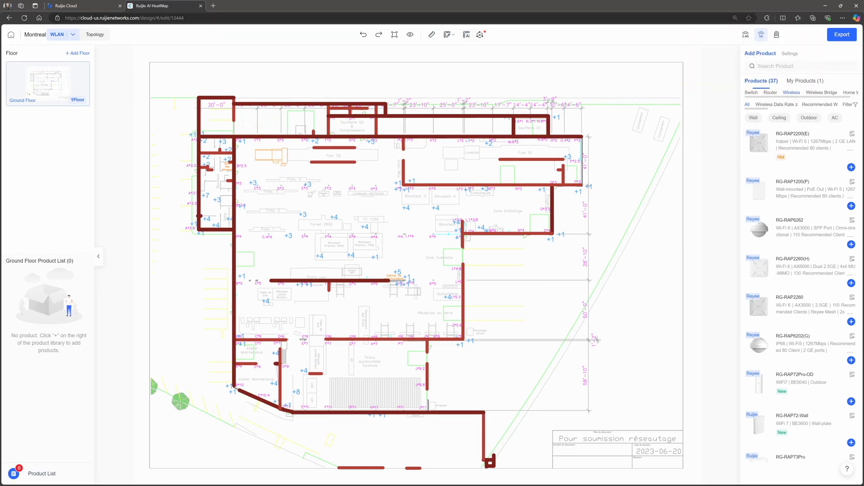
# - Remove the stray wall segments outside the building and turn the wall overlay back on
pyautogui.click(410, 34)
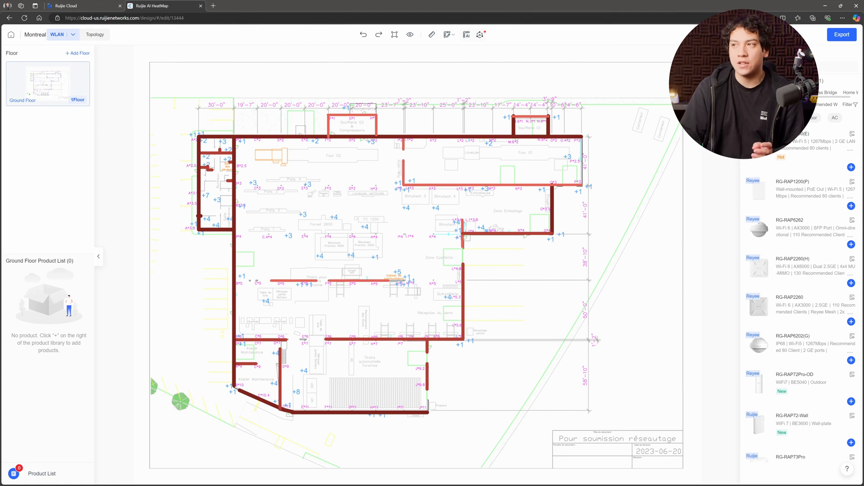
pyautogui.click(410, 34)
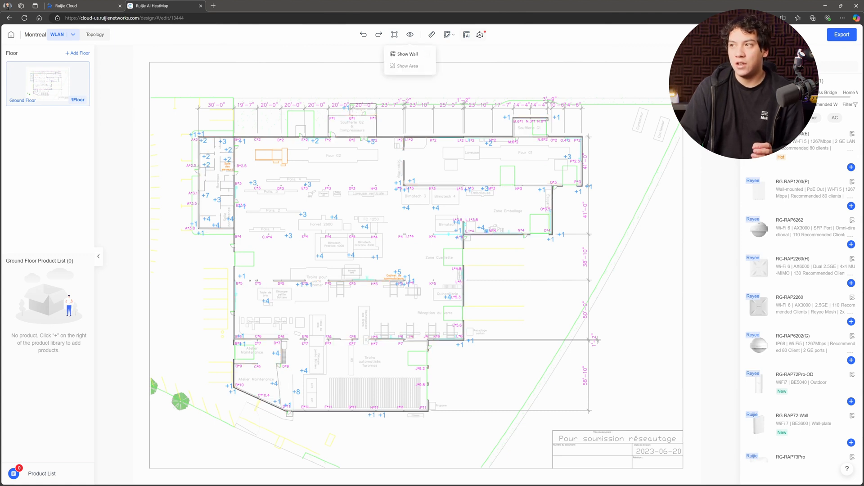
pyautogui.click(426, 53)
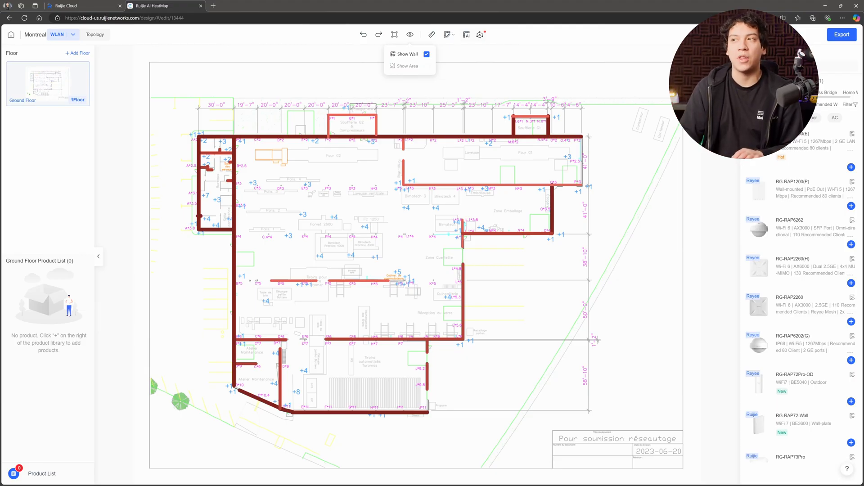
pyautogui.click(426, 54)
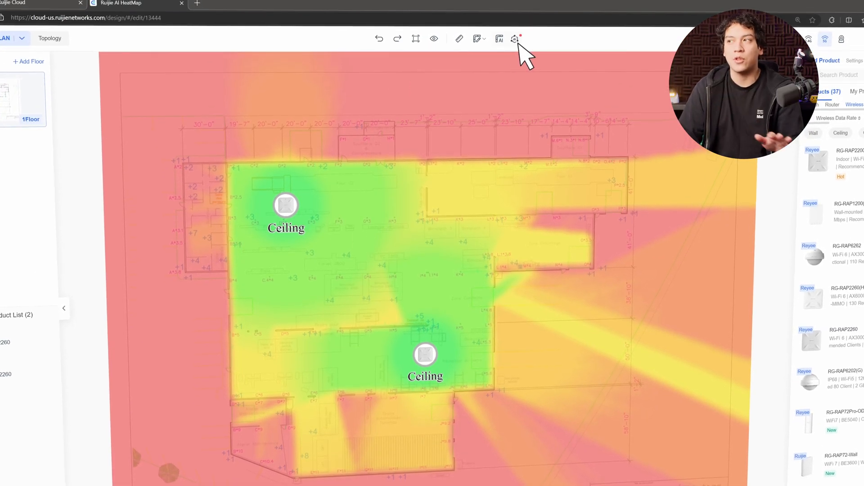
# - Generate an automatic access-point plan for the Ground Floor using Quick Placement mode
pyautogui.click(514, 39)
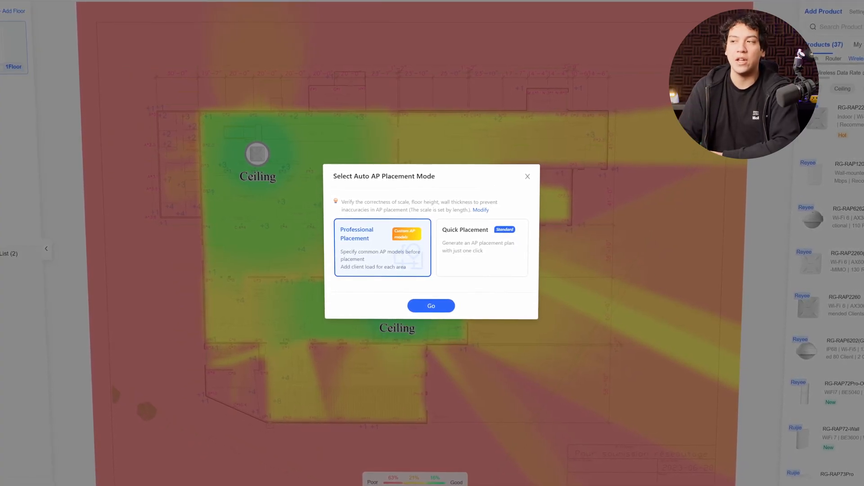
pyautogui.click(475, 249)
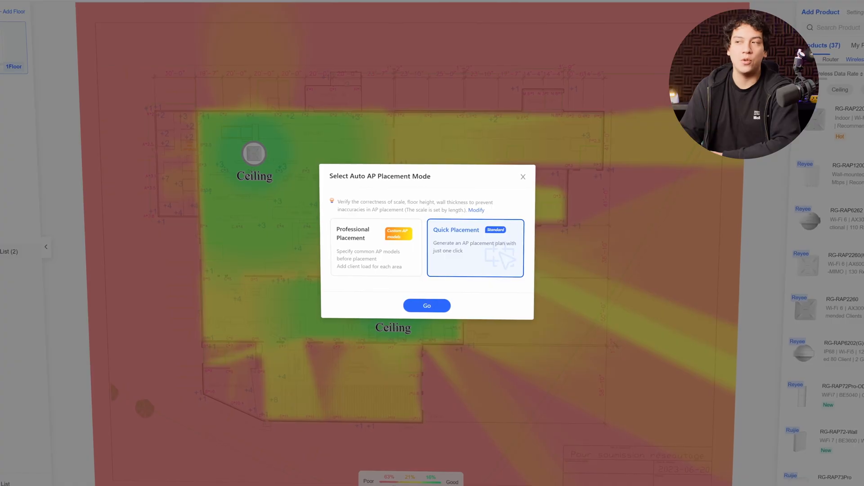
pyautogui.click(426, 305)
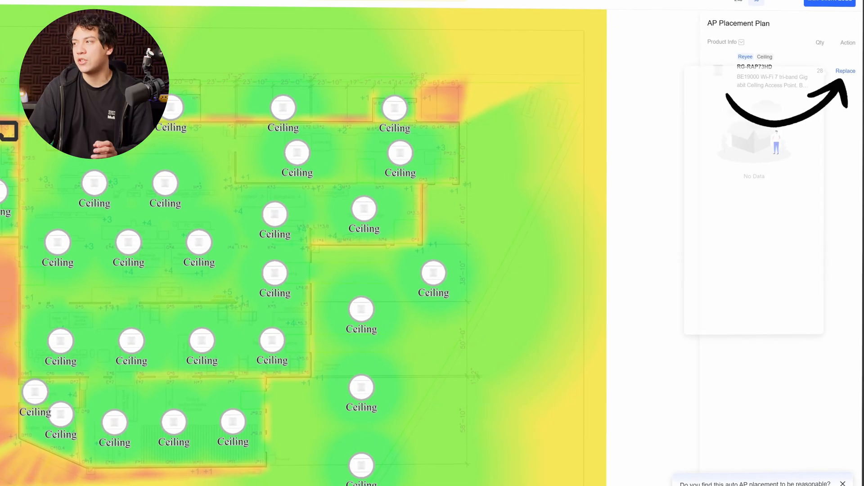
# - Replace the suggested access point model with RG-RAP2260 in the placement plan
pyautogui.click(844, 71)
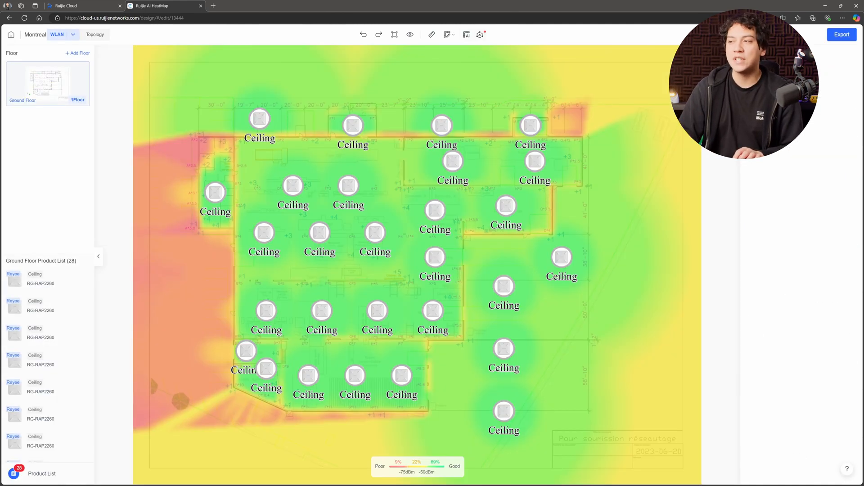
# - Delete the access points sitting outside the building's right side
pyautogui.click(504, 286)
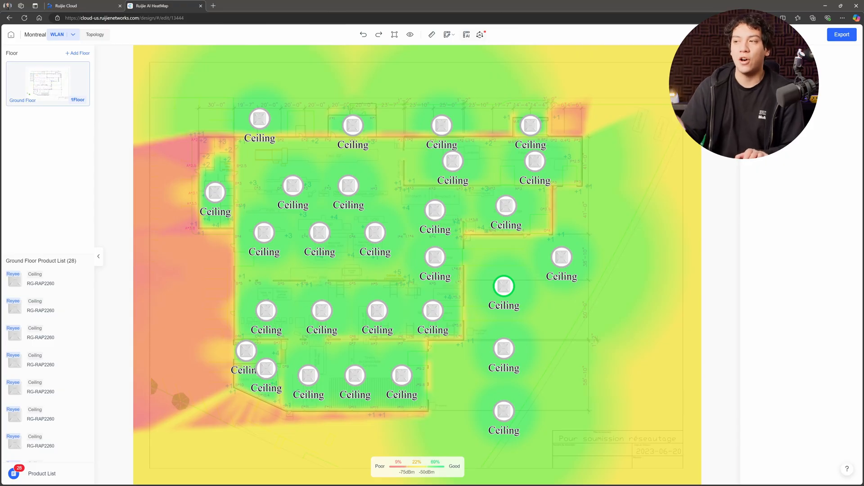
pyautogui.rightClick(503, 287)
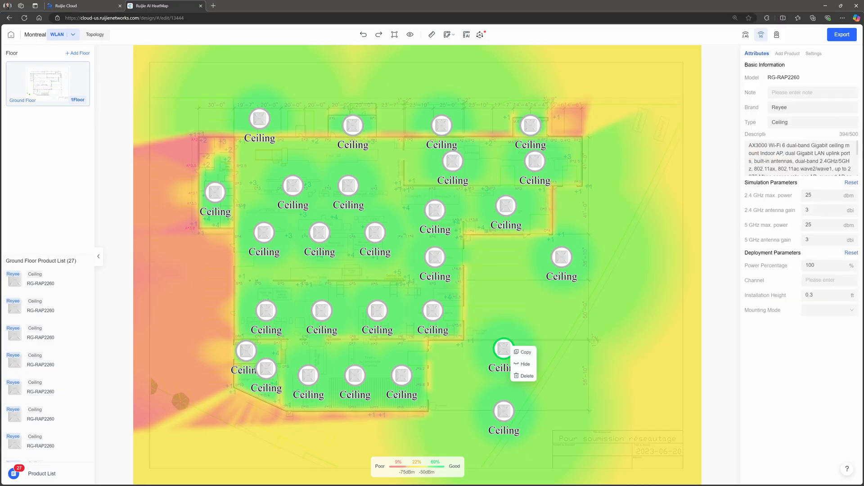
pyautogui.click(527, 375)
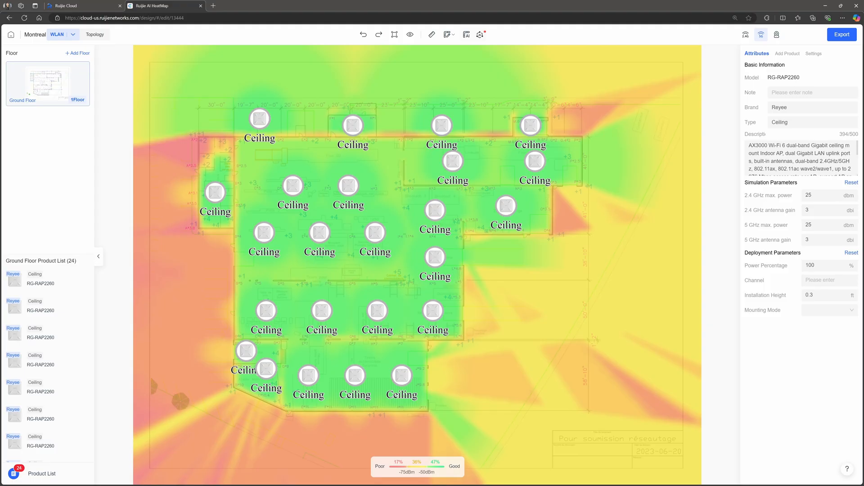
# - Show the walls over the coverage heatmap
pyautogui.click(410, 34)
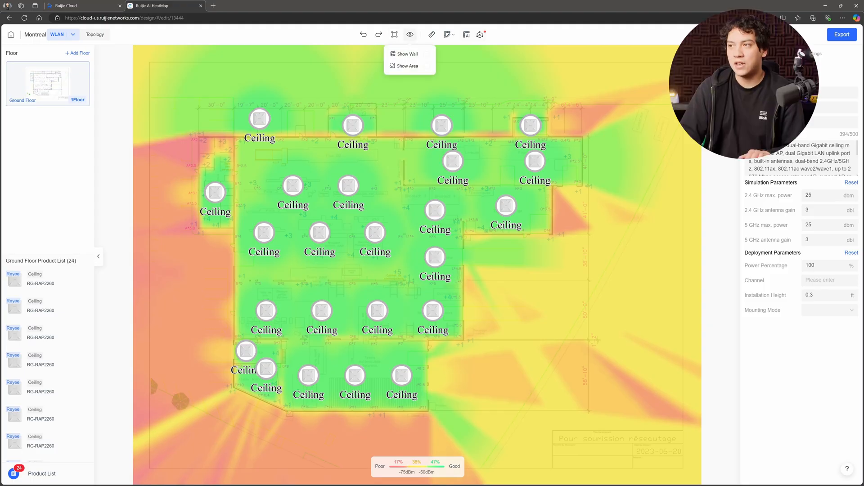
pyautogui.click(426, 54)
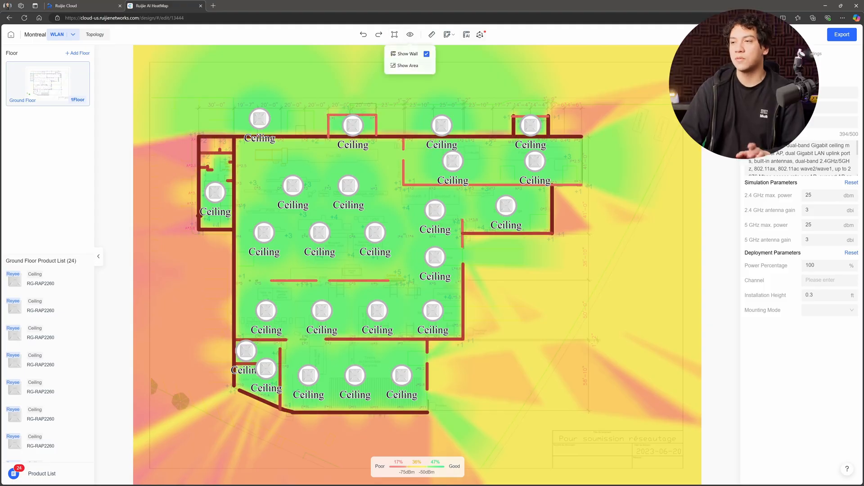
pyautogui.click(409, 35)
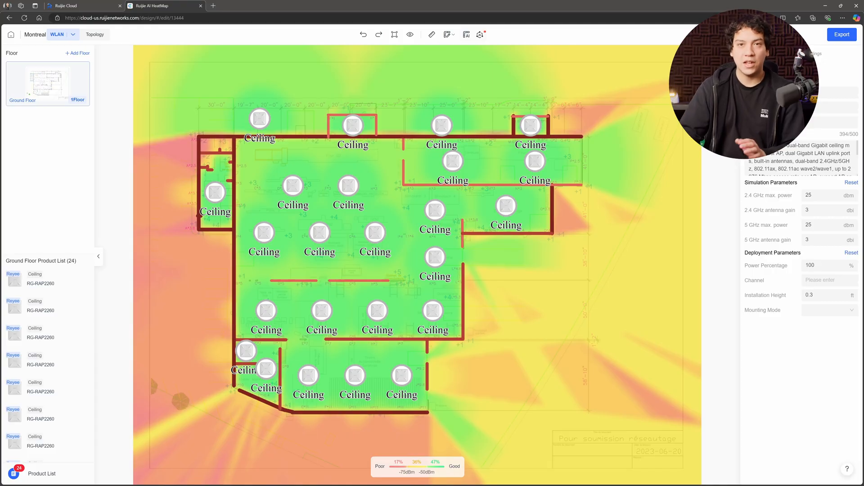